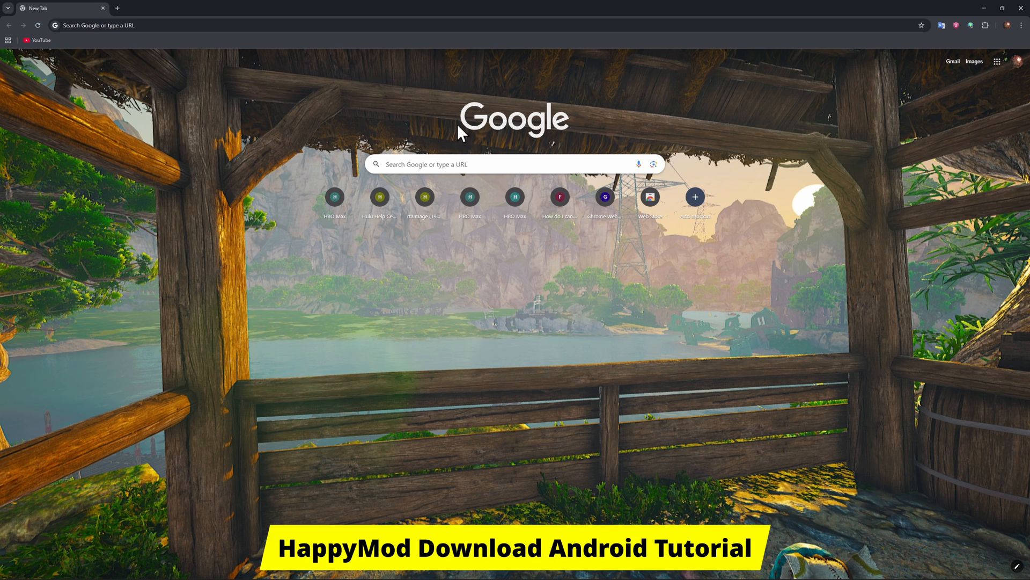
Search Google for 'happymod'.
{"action": "type", "text": "happymod"}
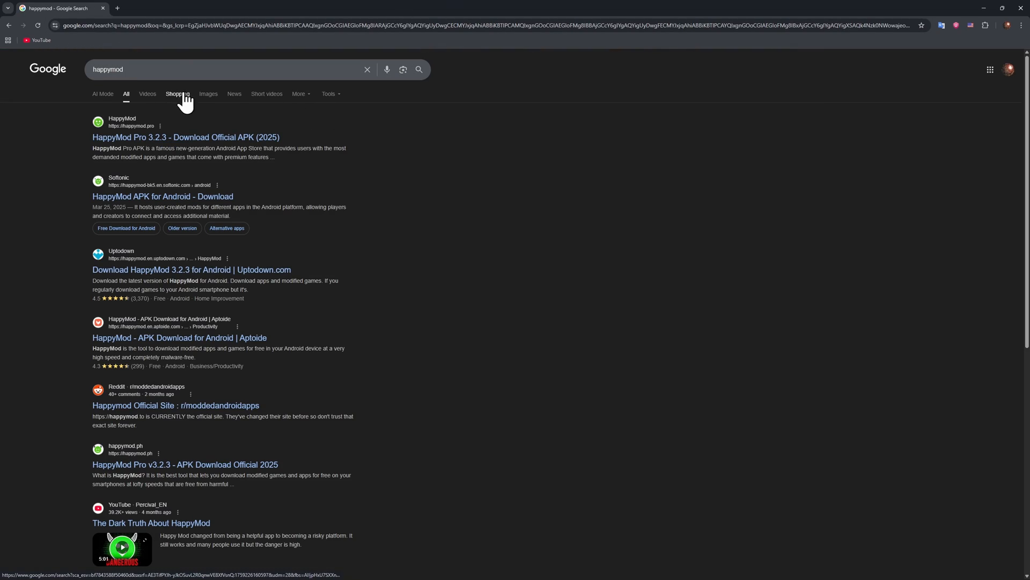
{"action": "mouse_move", "coordinate": [151, 138]}
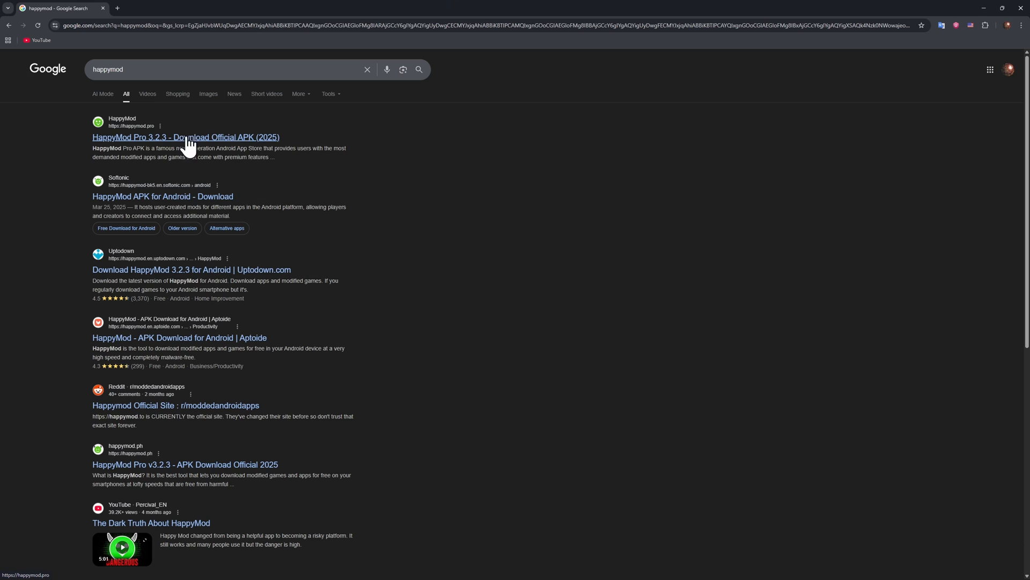
{"action": "mouse_move", "coordinate": [227, 142]}
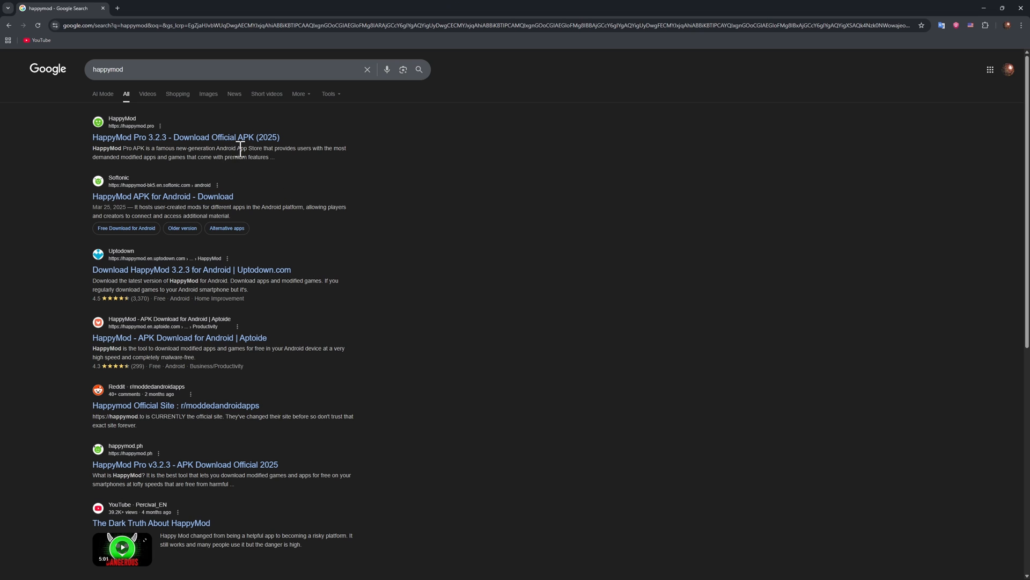
{"action": "mouse_move", "coordinate": [238, 171]}
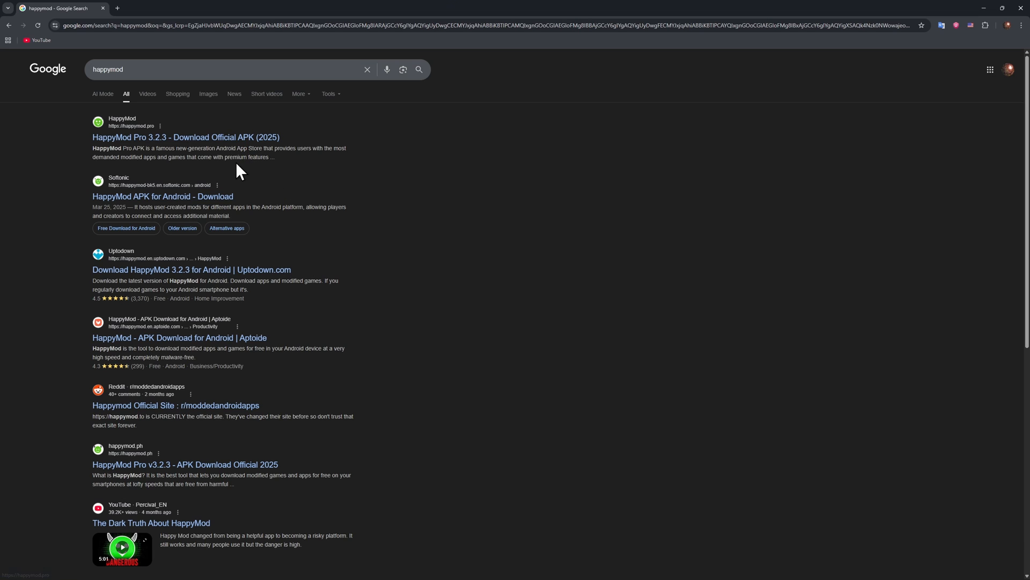
{"action": "mouse_move", "coordinate": [168, 109]}
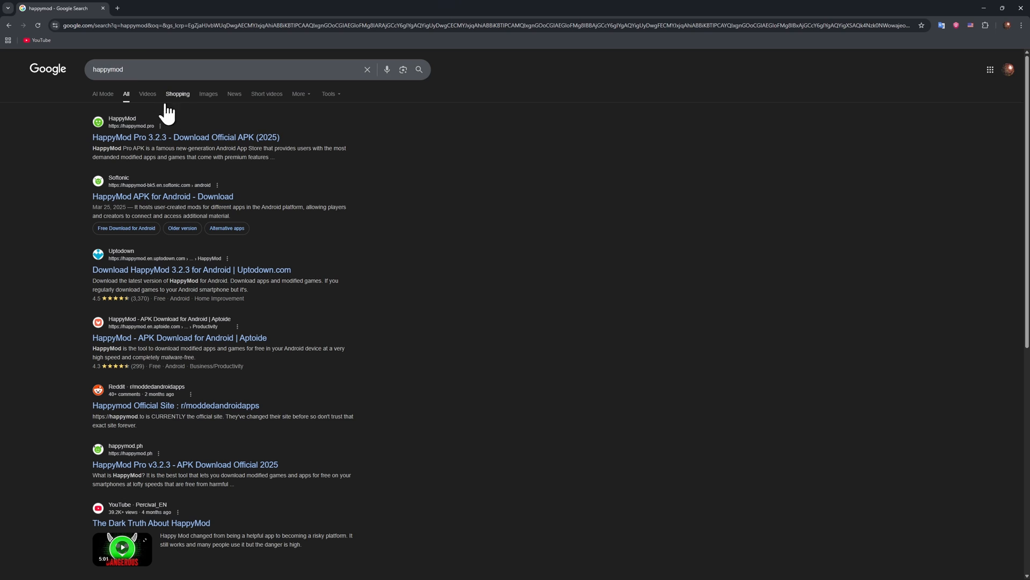
{"action": "mouse_move", "coordinate": [291, 232]}
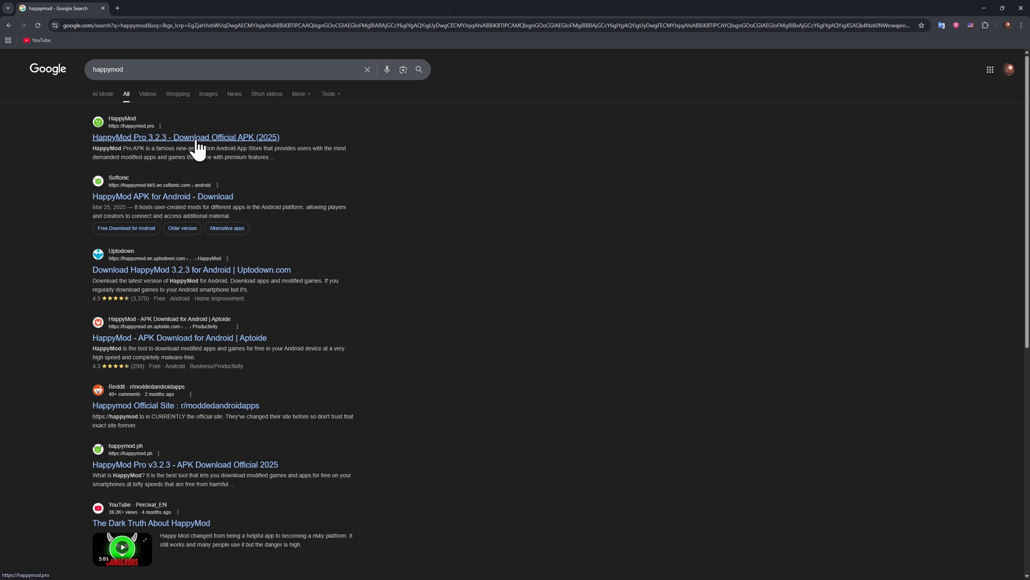
{"action": "mouse_move", "coordinate": [311, 153]}
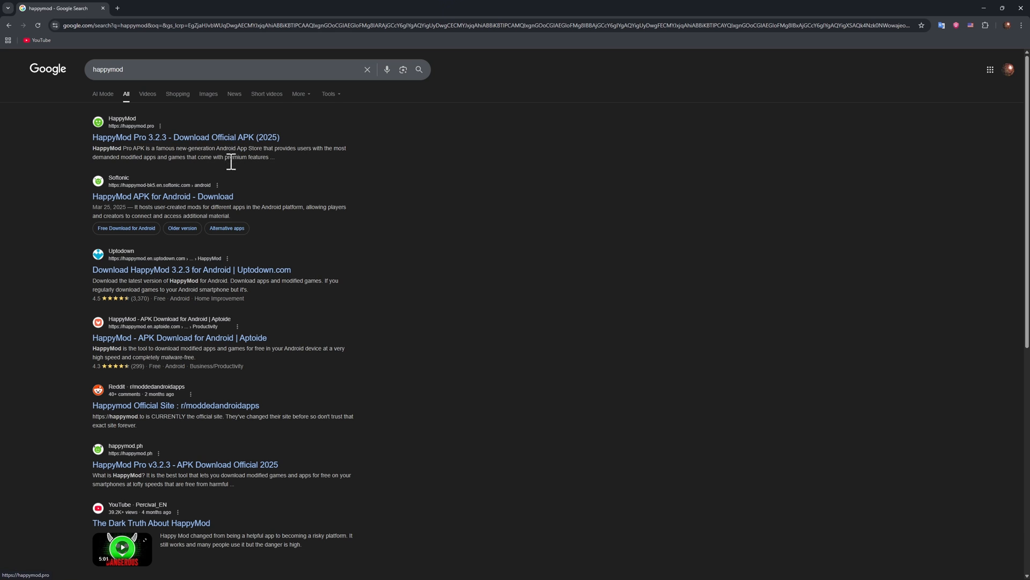
Go to the BlueStacks download page via the 'bl' address-bar suggestion.
{"action": "left_click", "coordinate": [460, 26]}
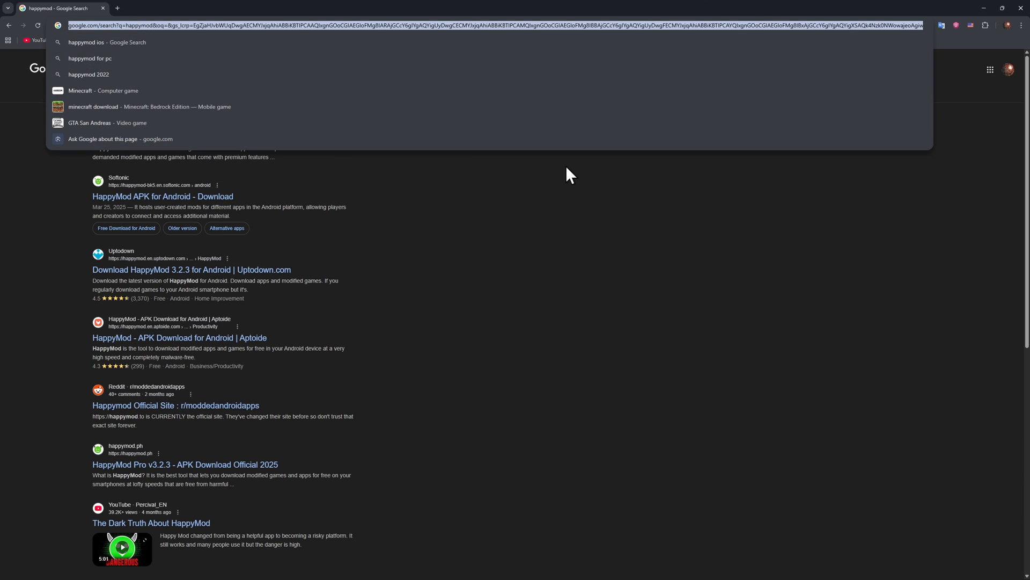
{"action": "type", "text": "blue"}
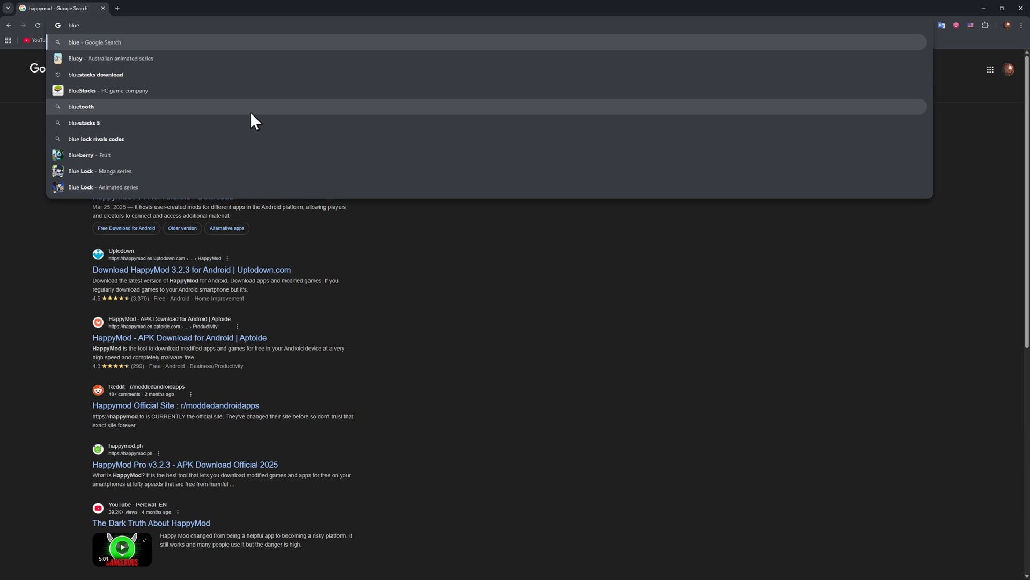
{"action": "left_click", "coordinate": [108, 90]}
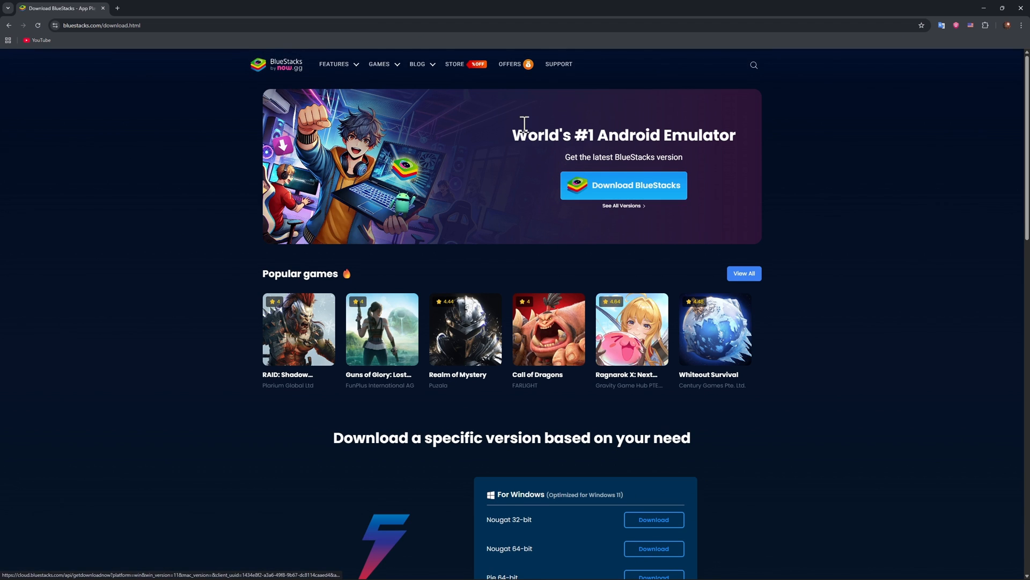
{"action": "mouse_move", "coordinate": [501, 209]}
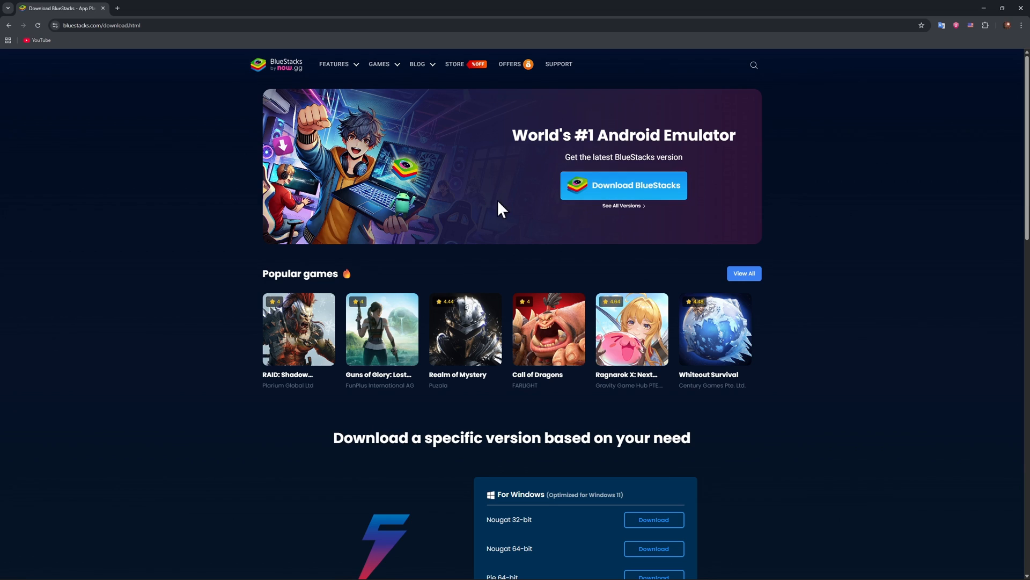
{"action": "left_click", "coordinate": [98, 26]}
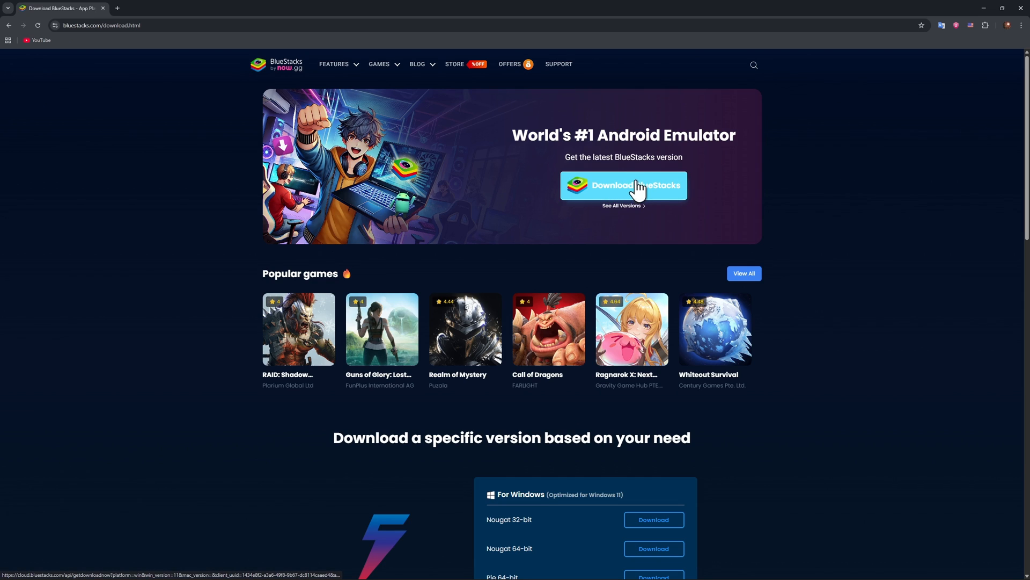
{"action": "mouse_move", "coordinate": [581, 200]}
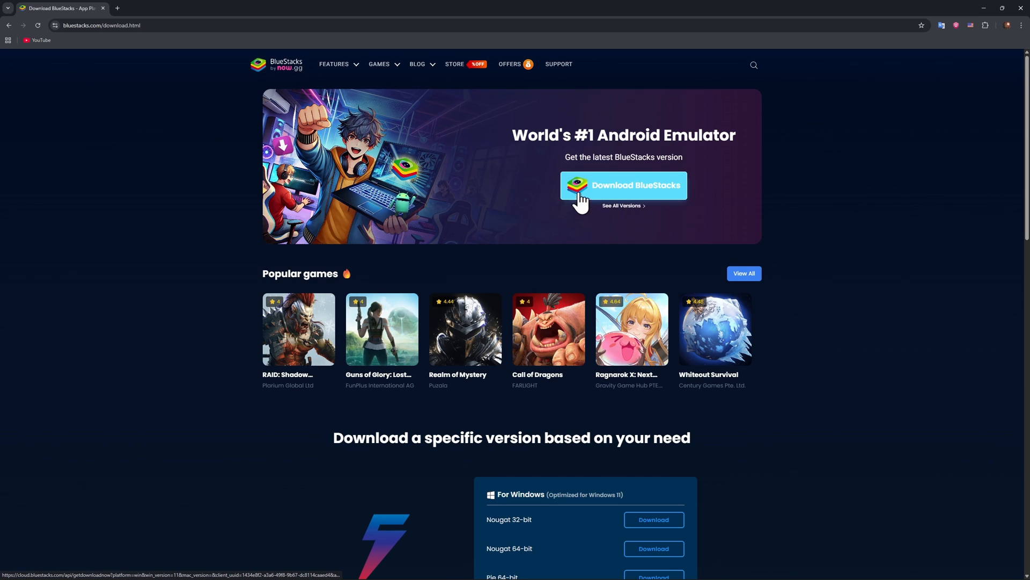
{"action": "mouse_move", "coordinate": [789, 169]}
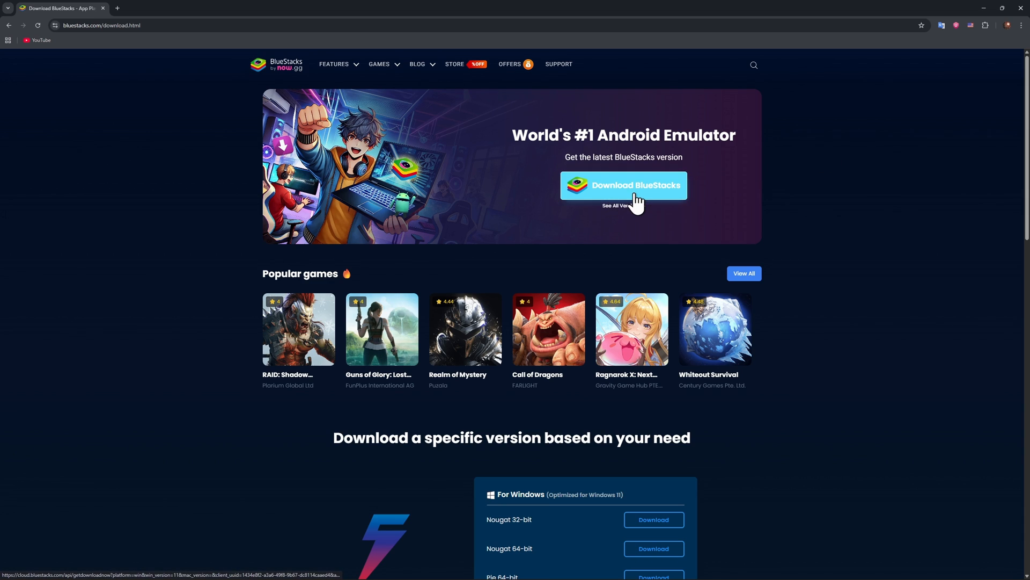
{"action": "mouse_move", "coordinate": [850, 148]}
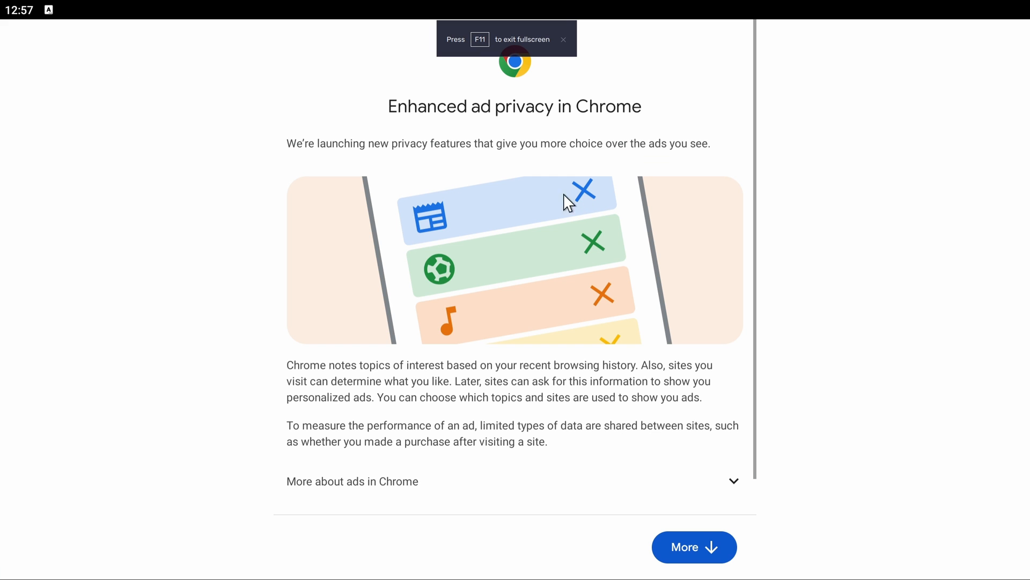
Accept Chrome's ad privacy notice, search 'happymod', and open the happymod.pro result.
{"action": "left_click", "coordinate": [694, 546]}
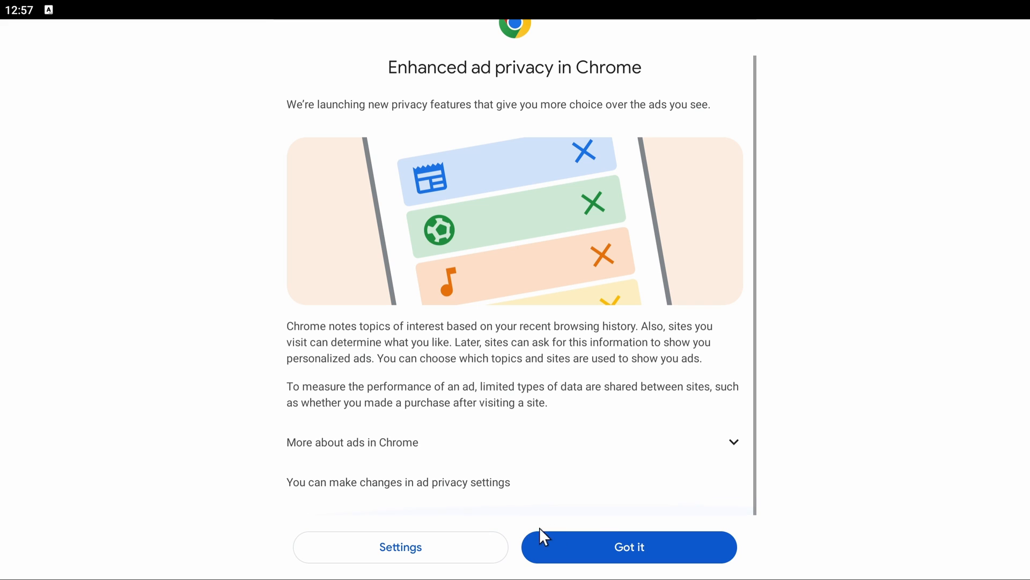
{"action": "left_click", "coordinate": [627, 547]}
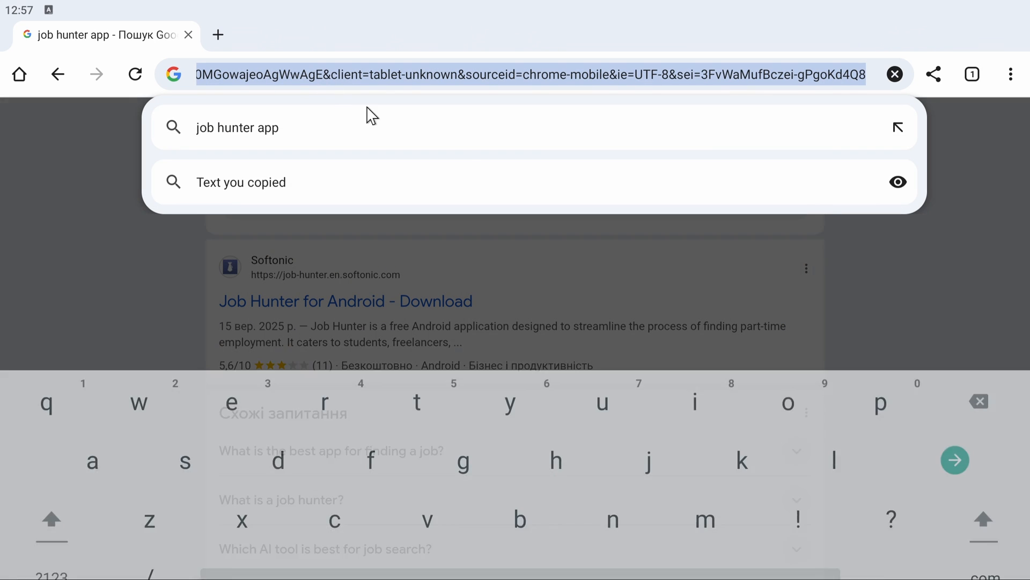
{"action": "type", "text": "happymod"}
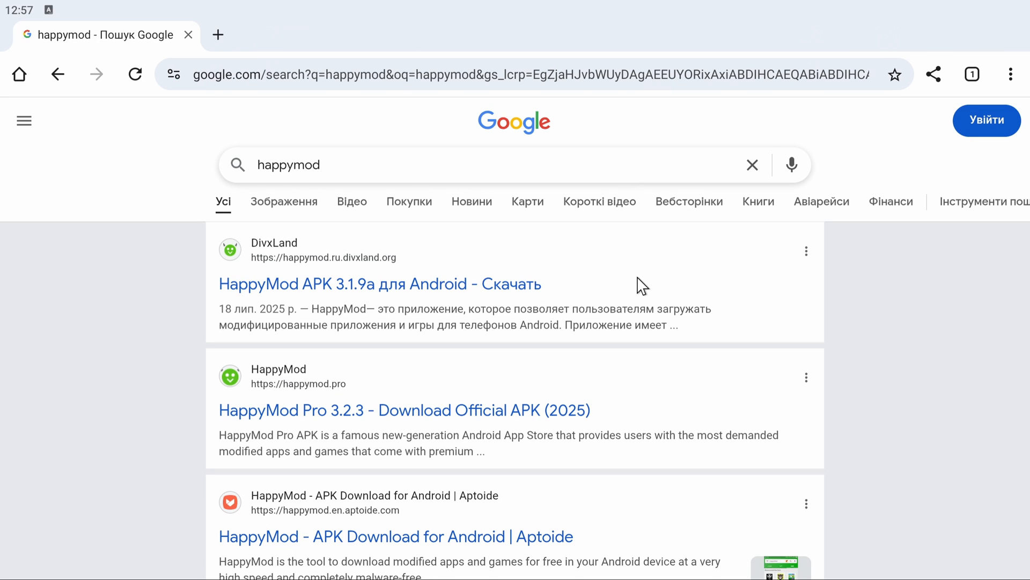
{"action": "left_click", "coordinate": [403, 409]}
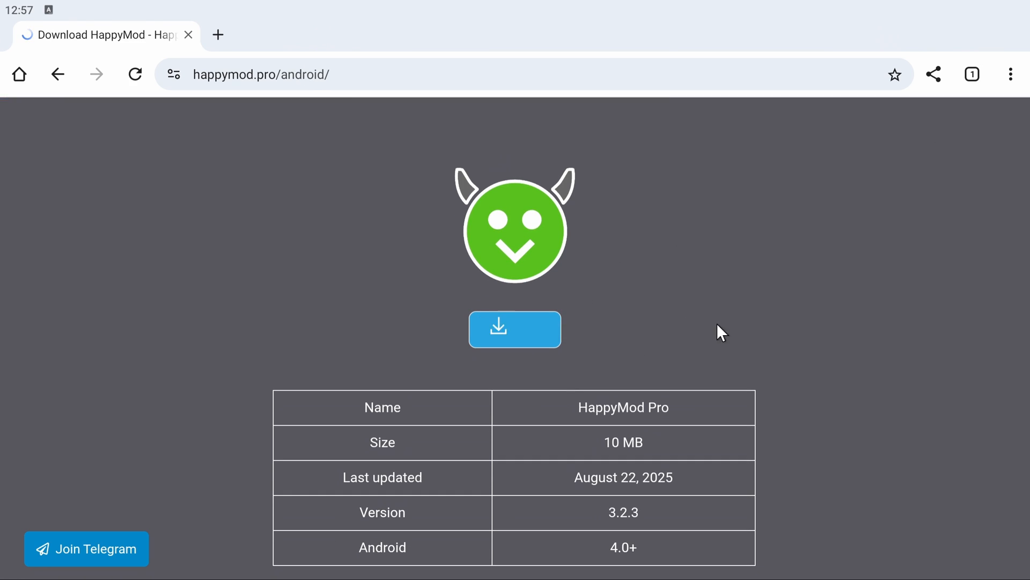
Download the HappyMod Pro 3.2.3 APK and dismiss the download-complete notice.
{"action": "left_click", "coordinate": [515, 329]}
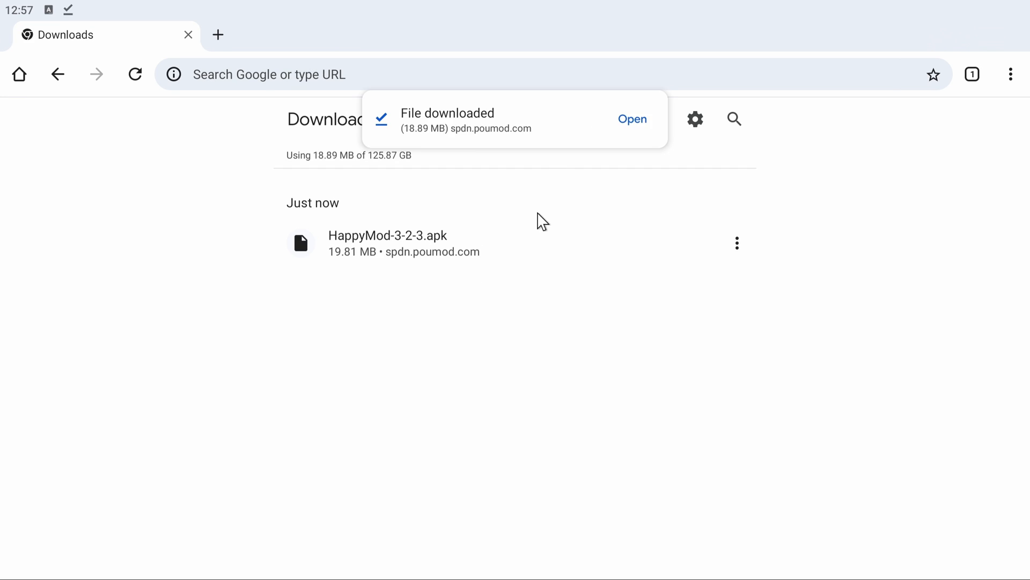
{"action": "left_click", "coordinate": [631, 119]}
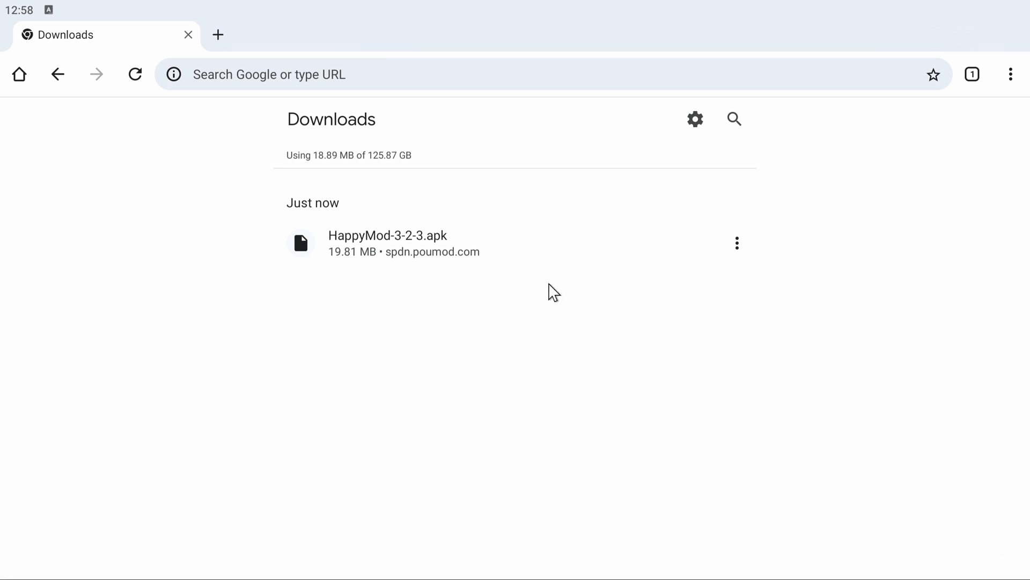
{"action": "mouse_move", "coordinate": [170, 47]}
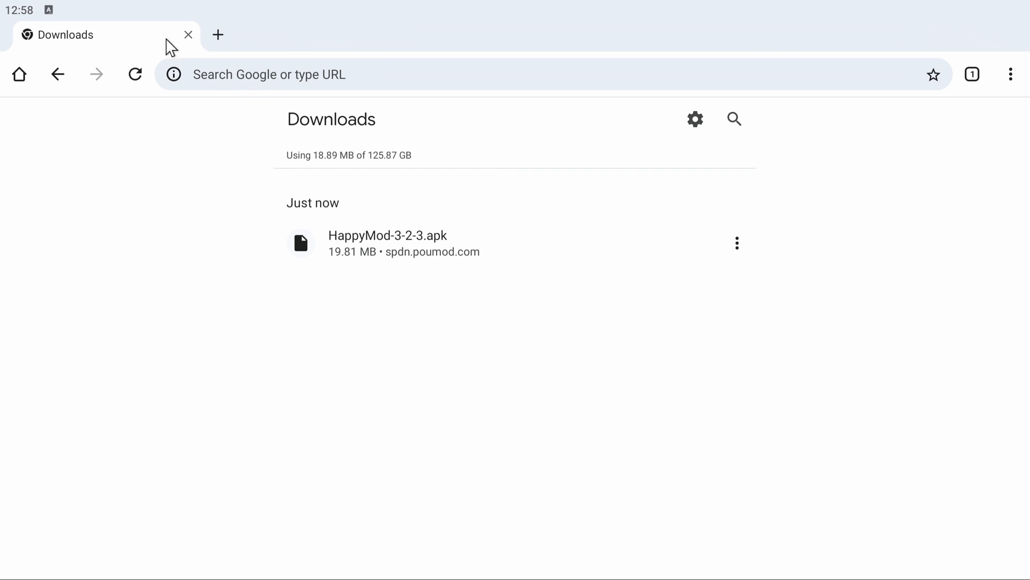
{"action": "mouse_move", "coordinate": [409, 249]}
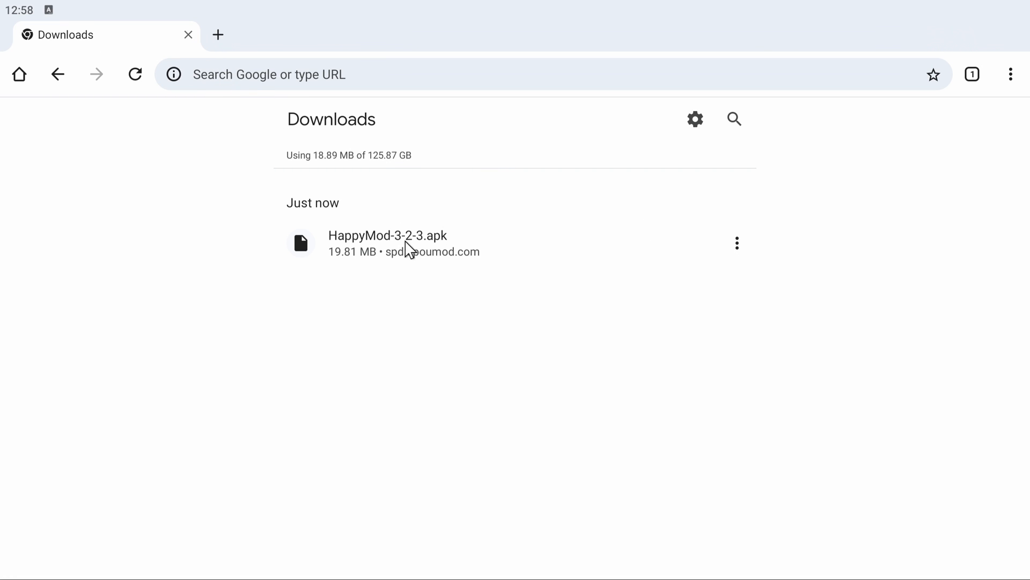
Open the HappyMod APK, cancel the update prompt, and uninstall Video to MP3 Converter.
{"action": "left_click", "coordinate": [389, 235]}
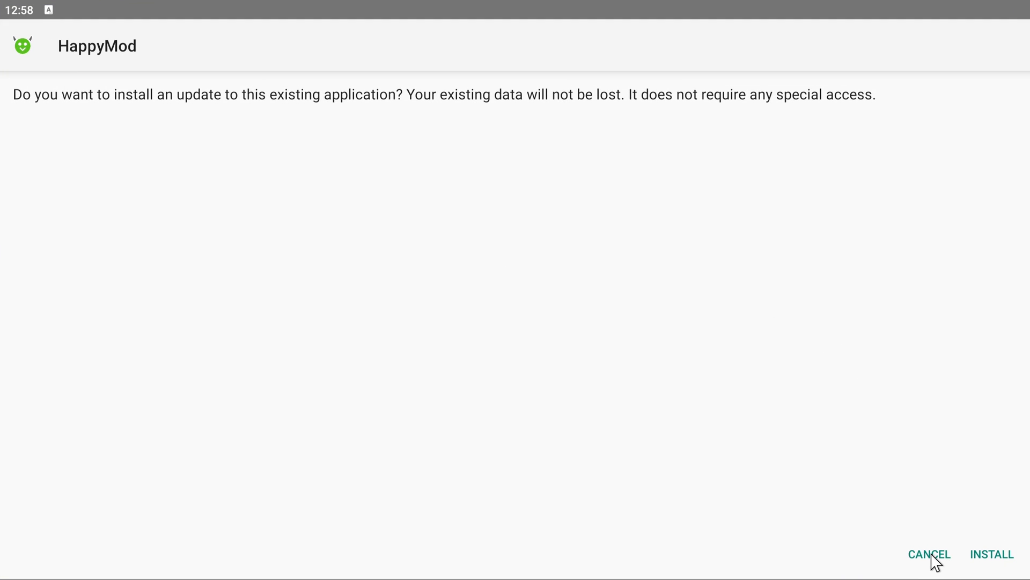
{"action": "left_click", "coordinate": [929, 554]}
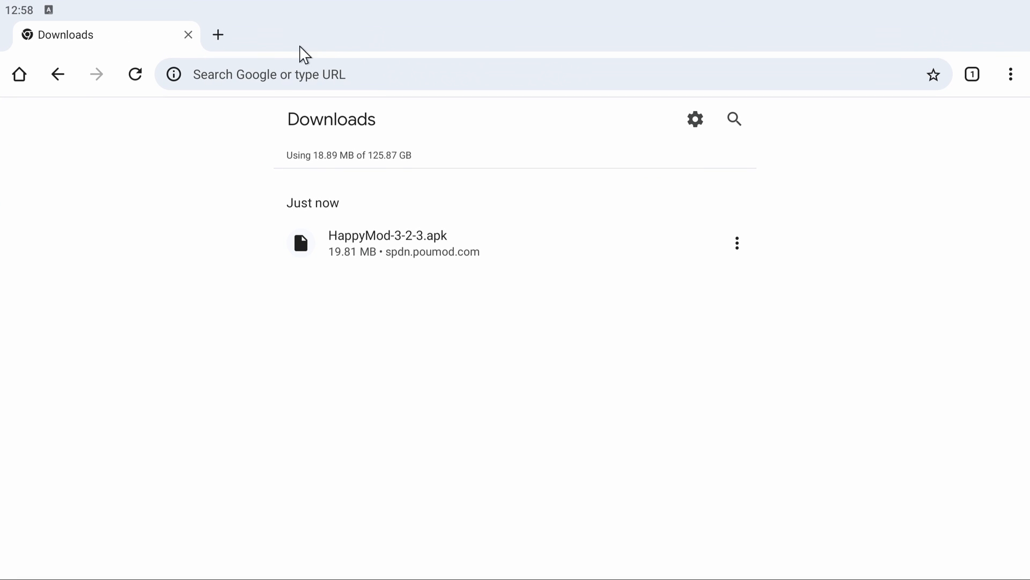
{"action": "mouse_move", "coordinate": [283, 32]}
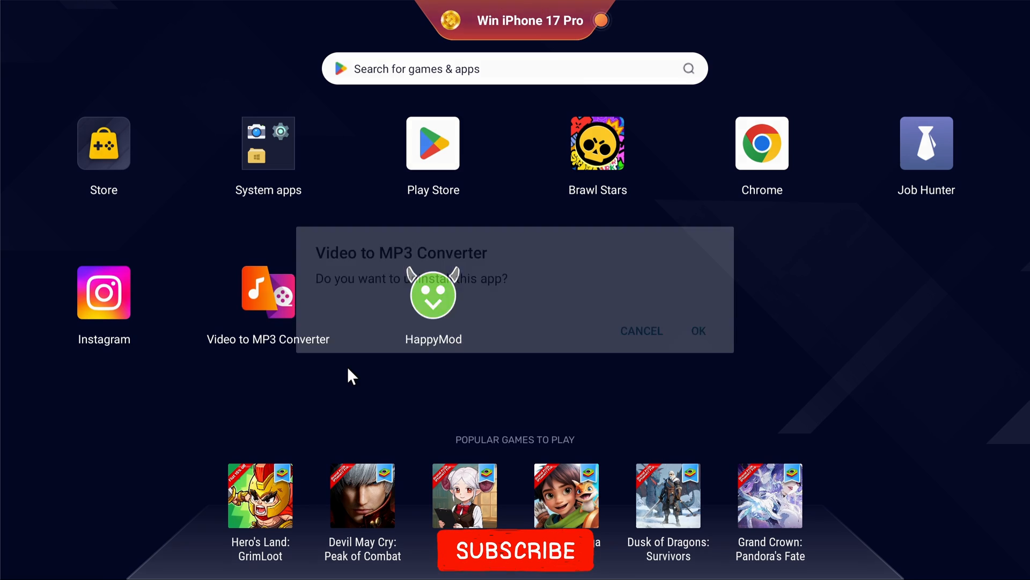
{"action": "left_click", "coordinate": [697, 330]}
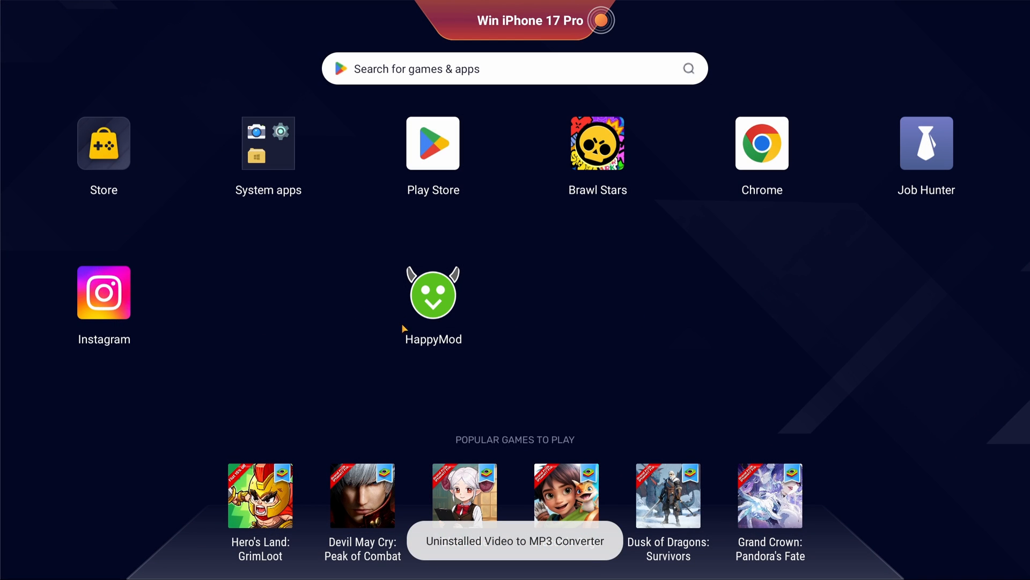